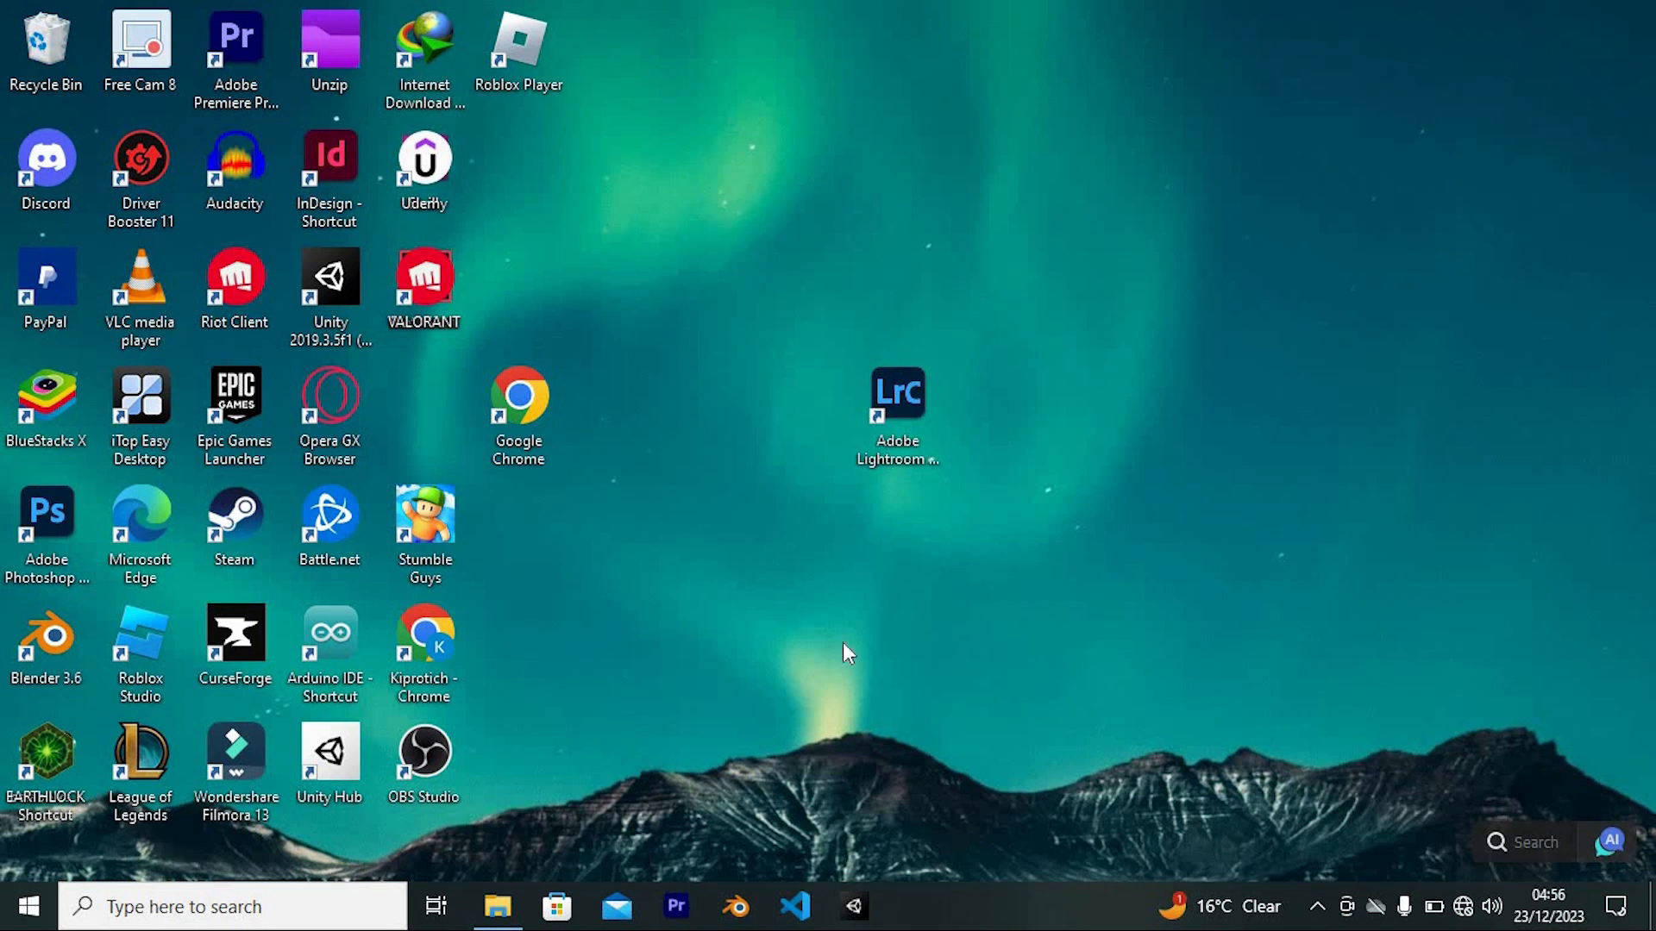
mouse_move(881, 648)
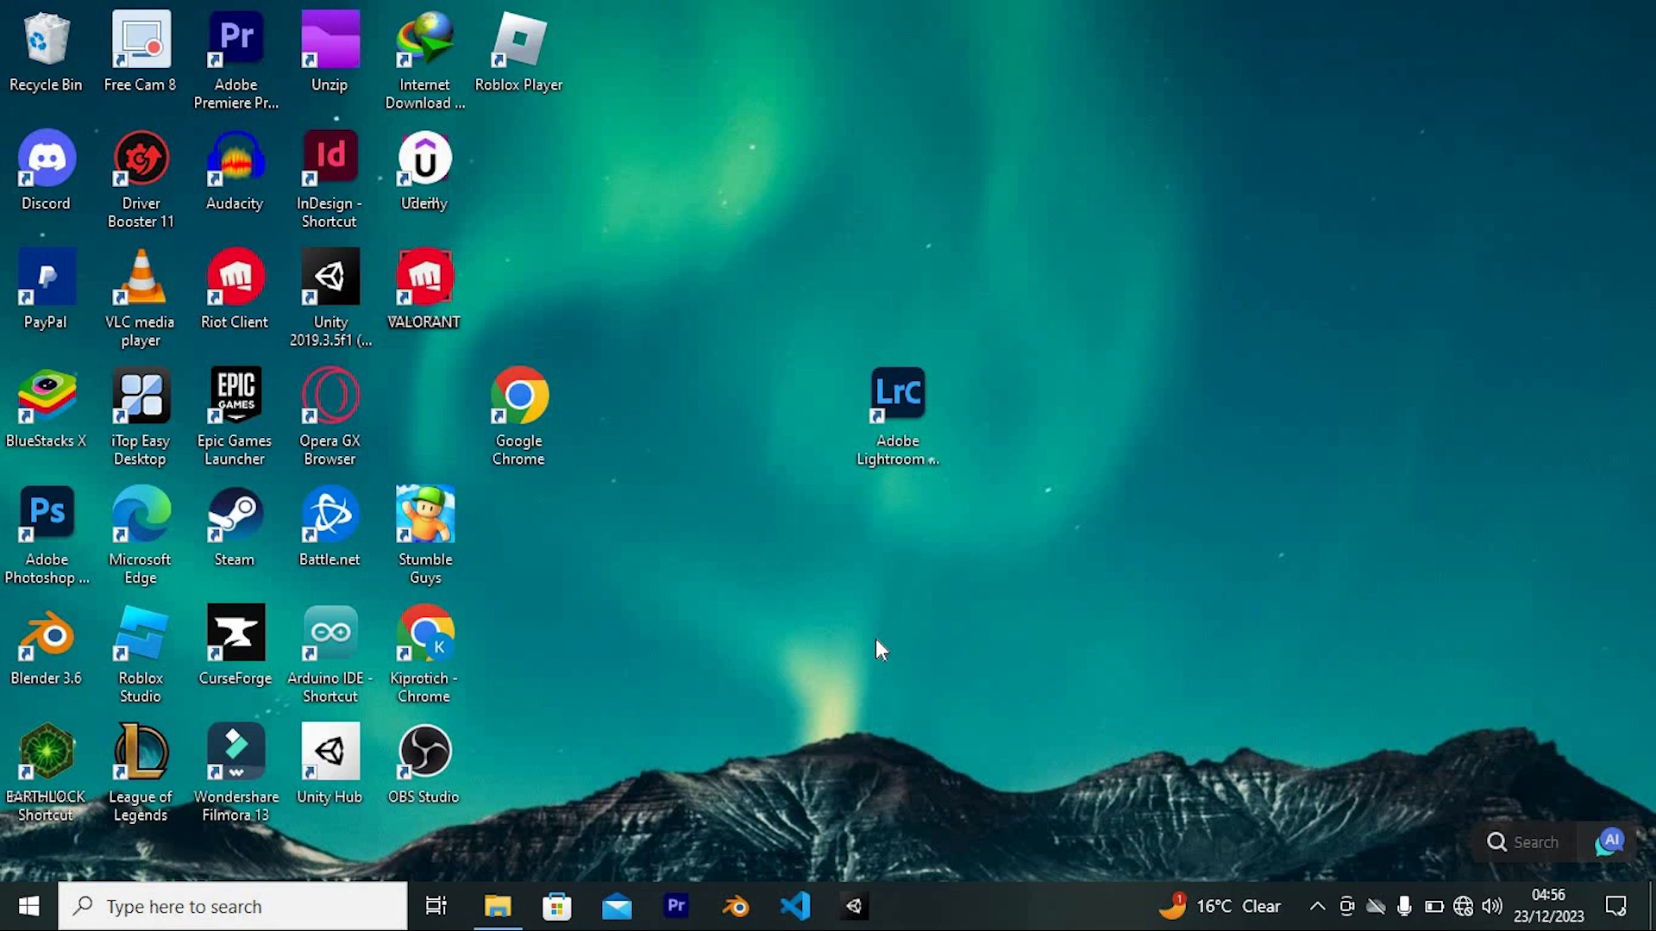
mouse_move(880, 649)
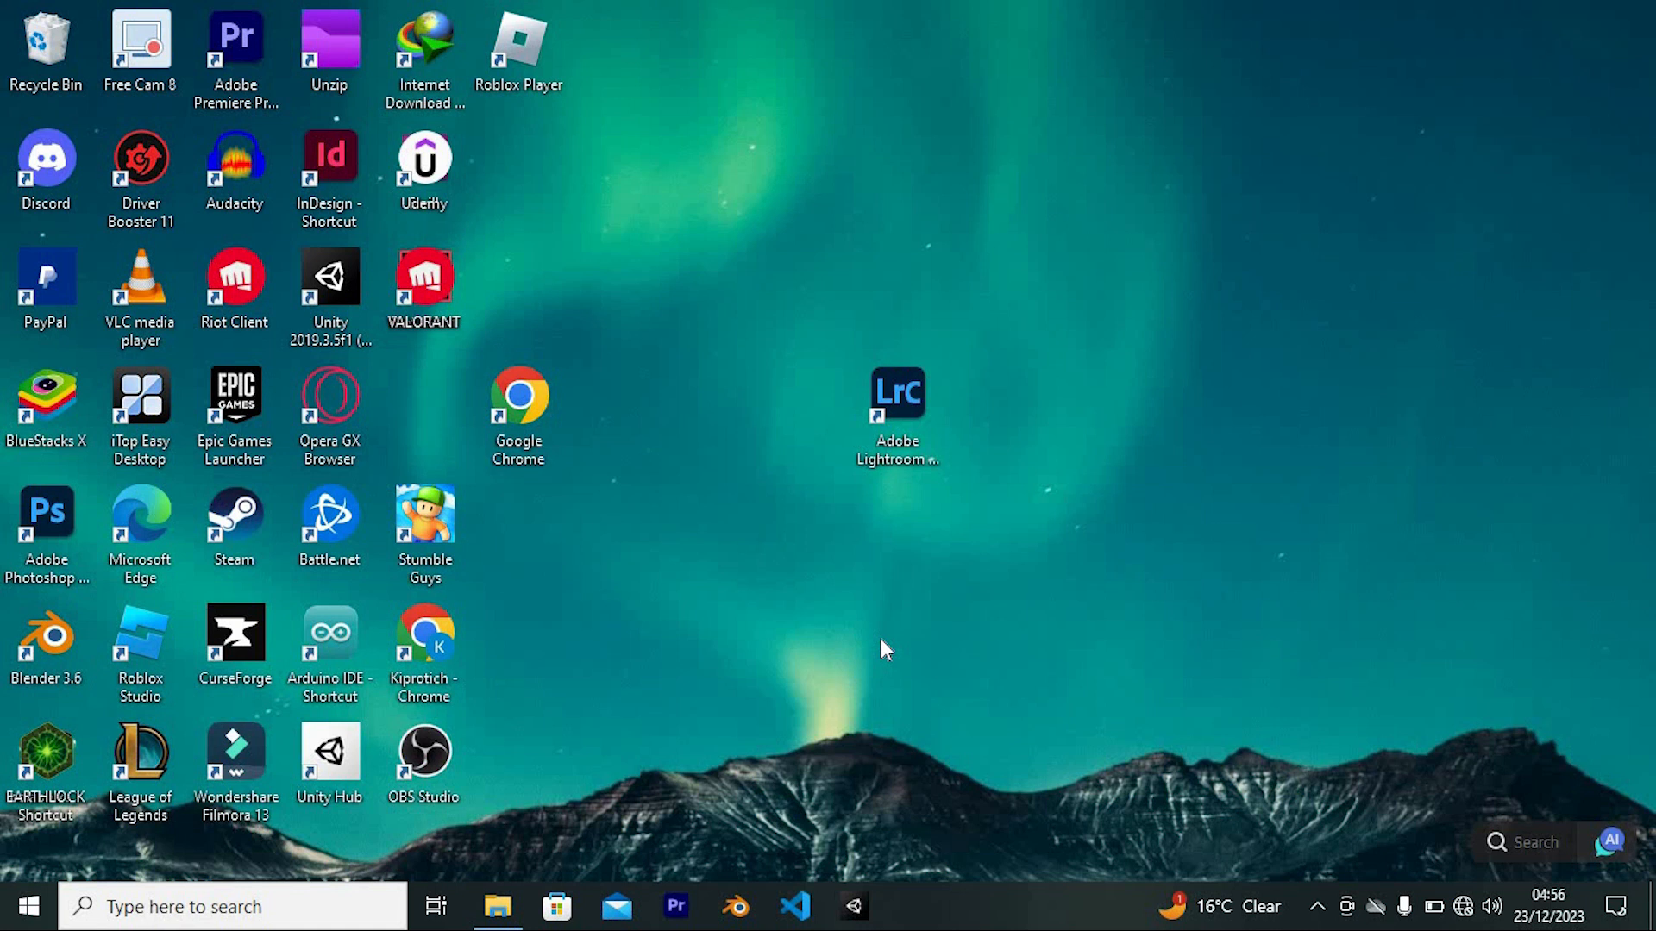
mouse_move(892, 647)
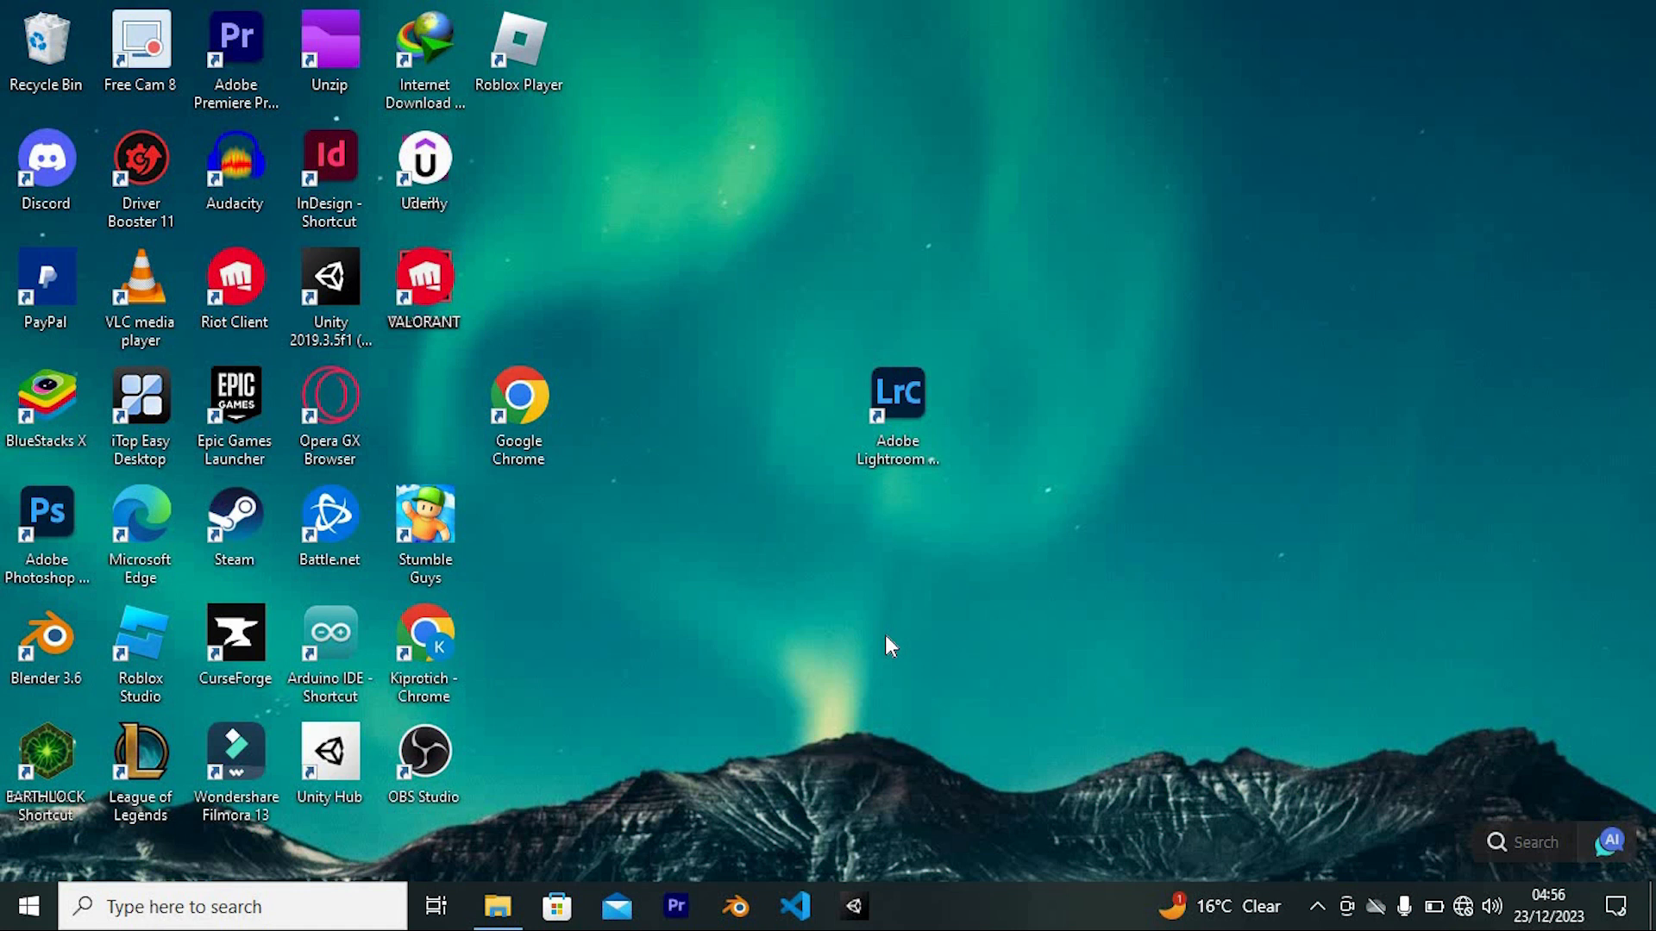
mouse_move(615, 680)
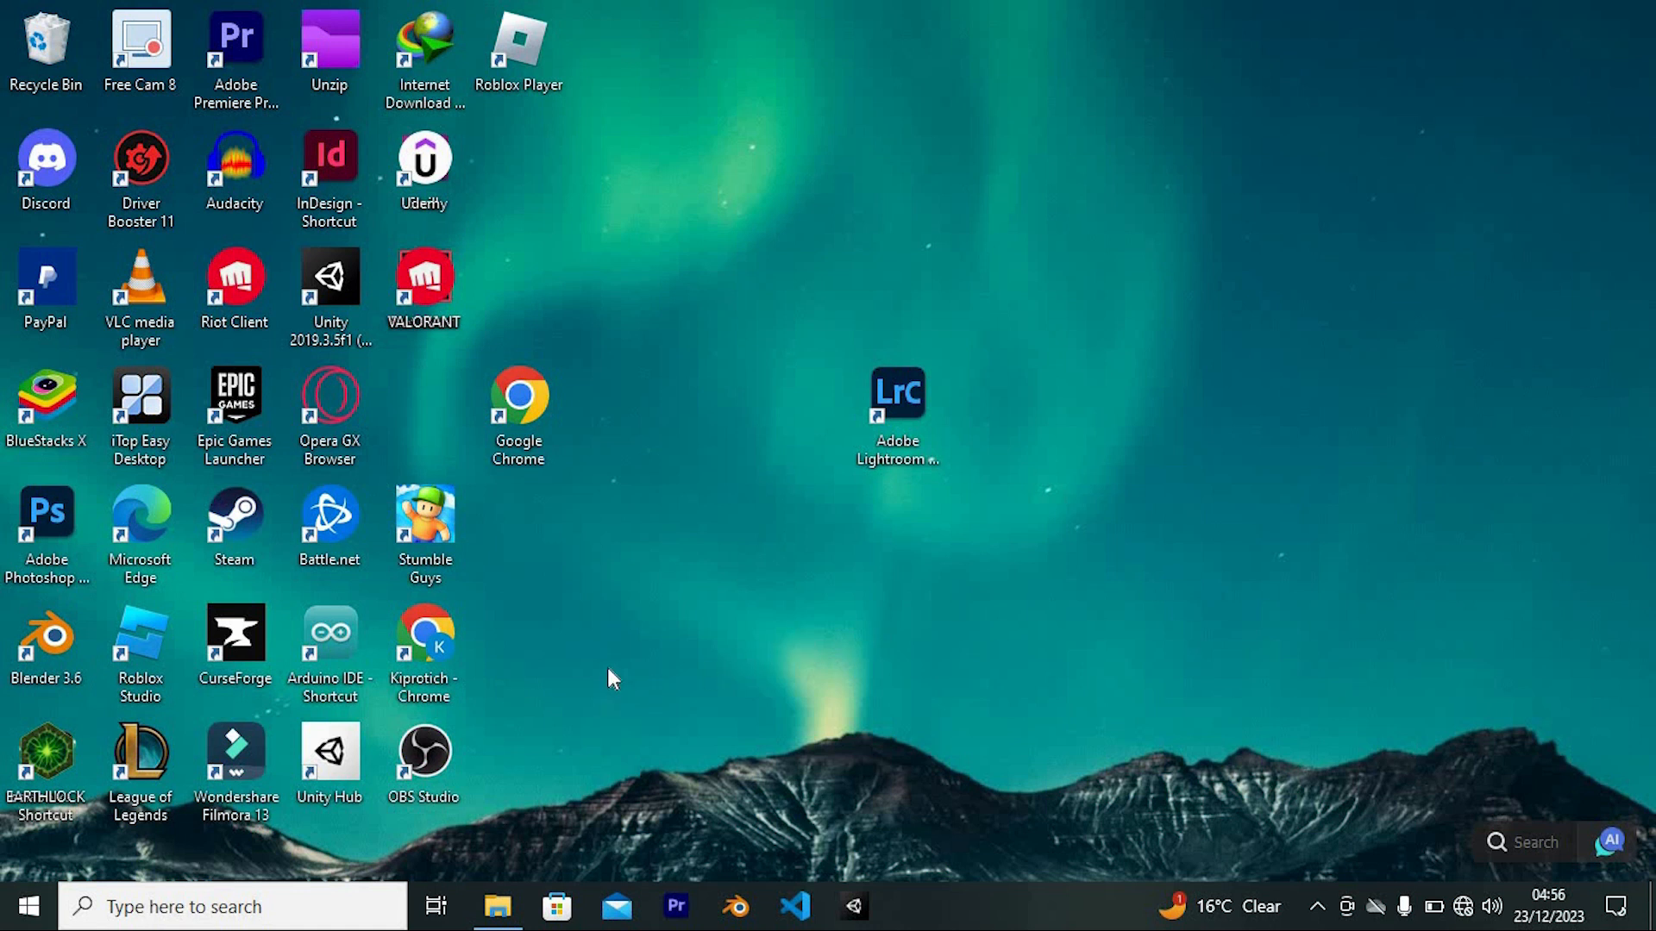
mouse_move(607, 674)
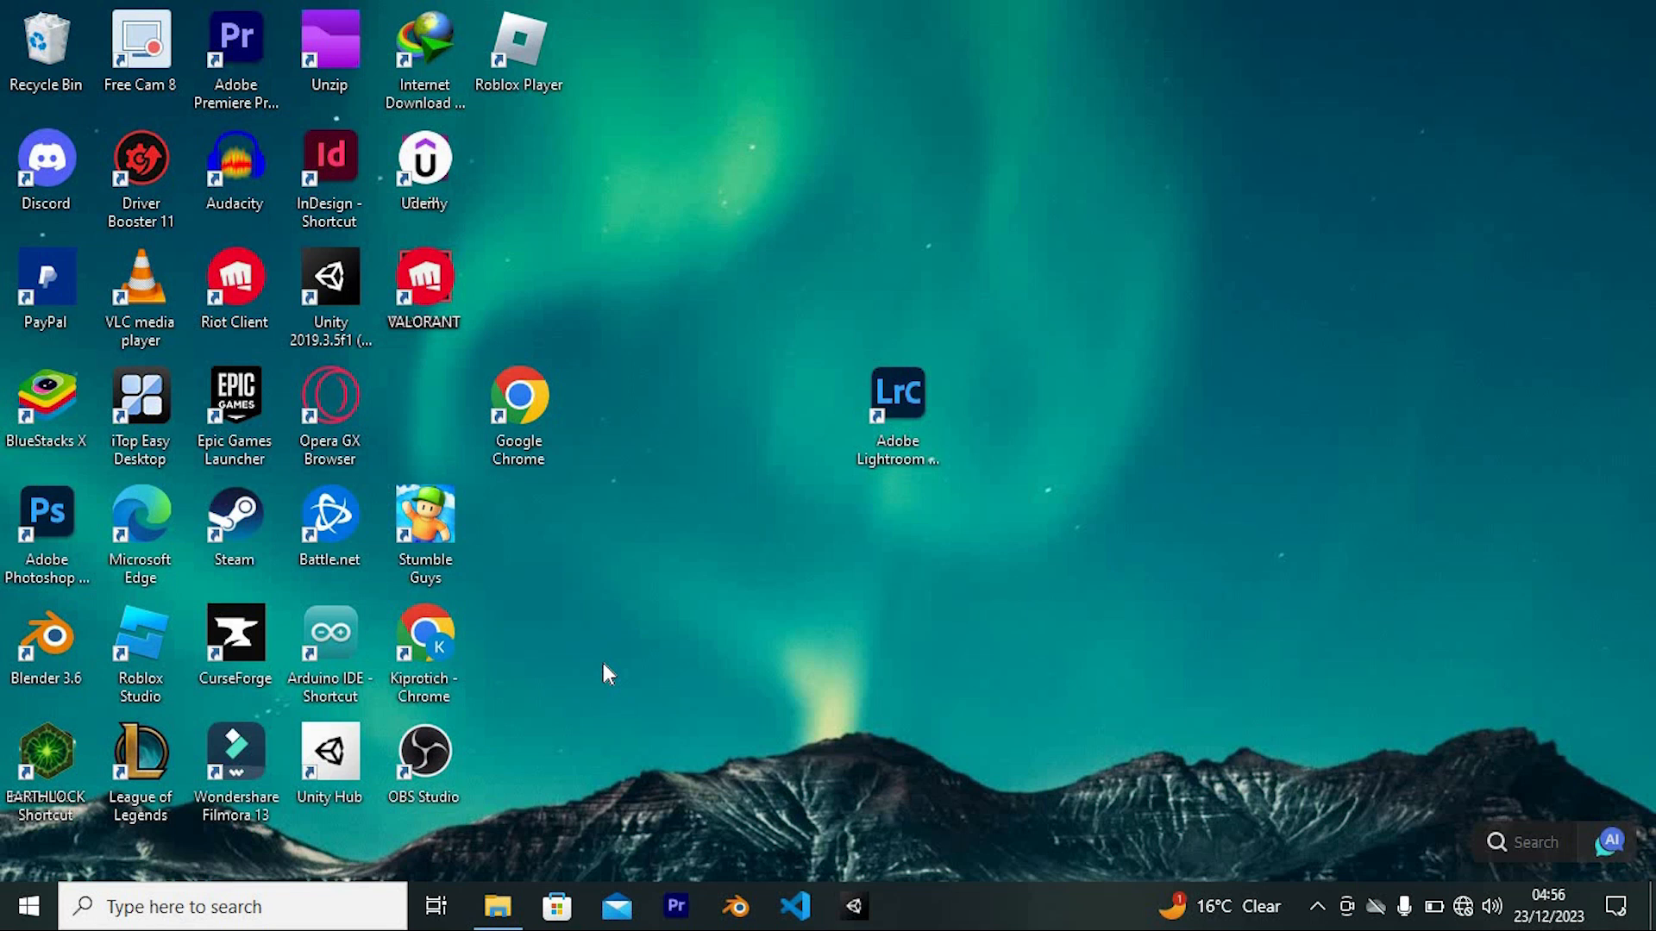
Navigate from Local Disk (C:) through Program Files into the Microsoft Office folder
click(496, 905)
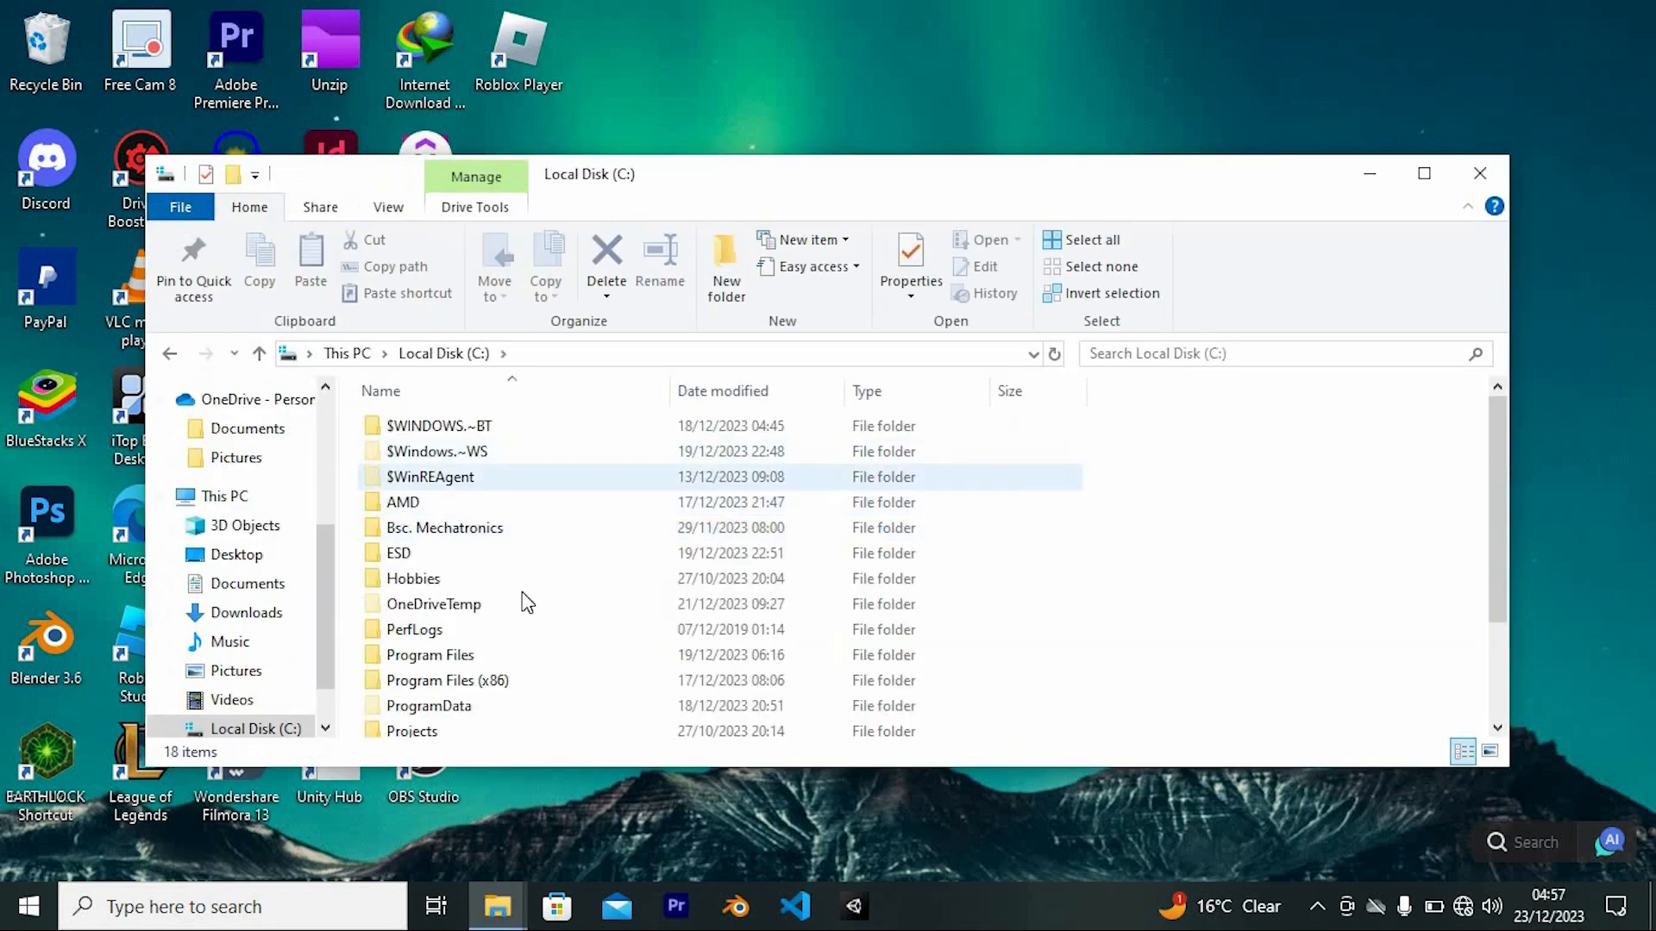
scroll(down, 3)
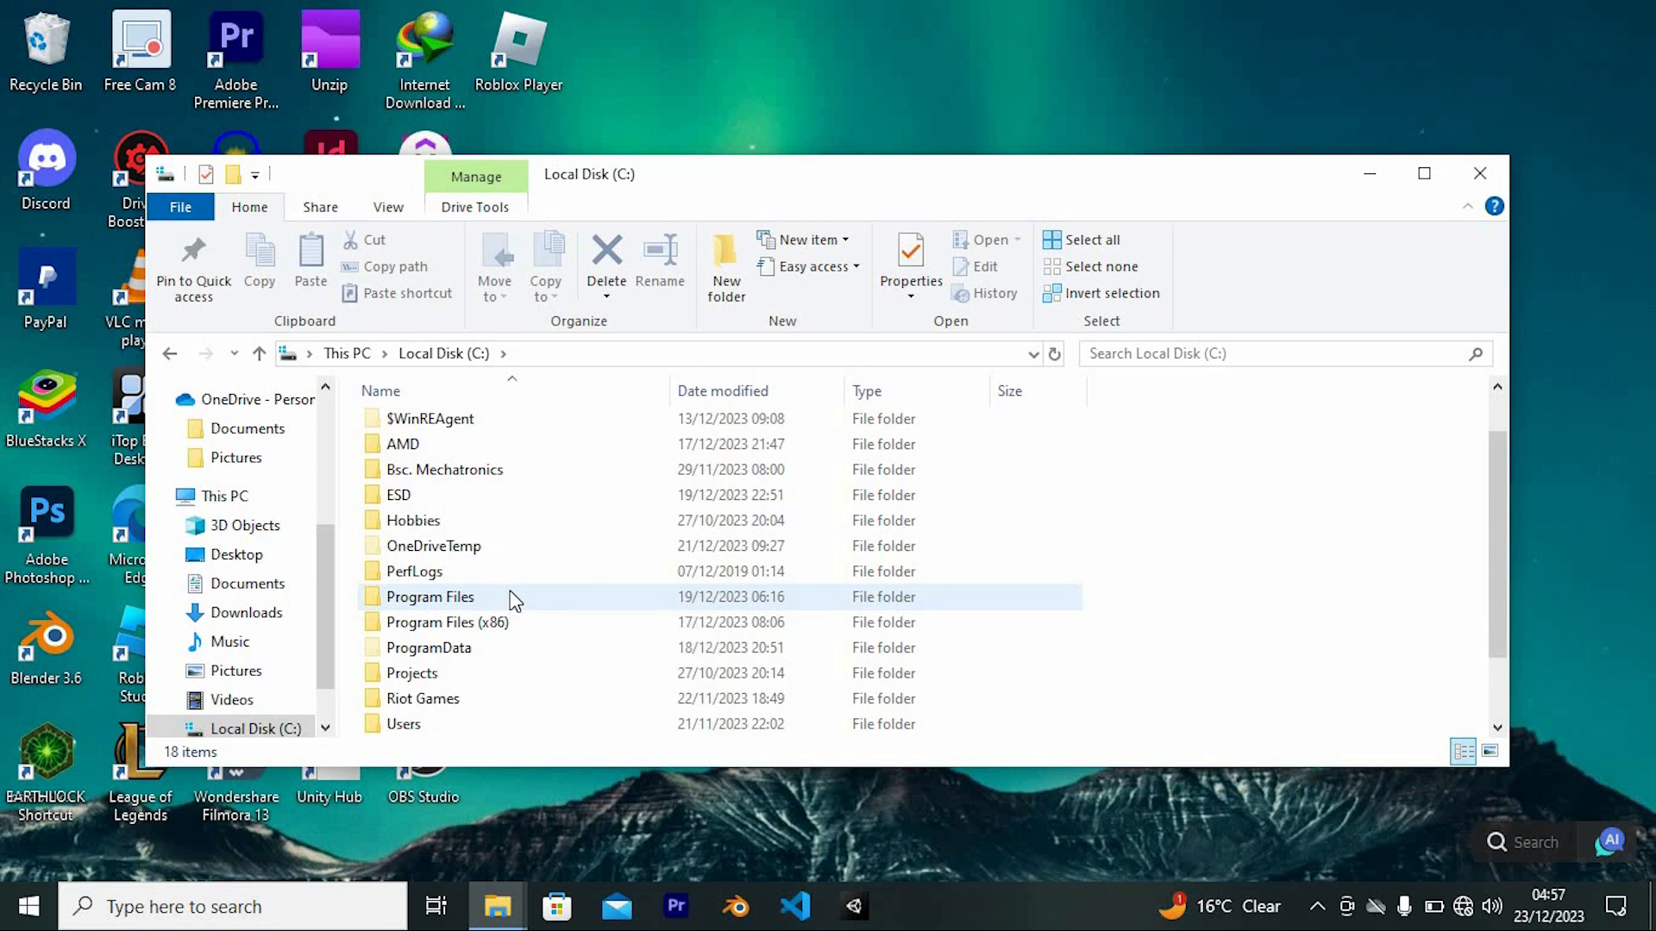
click(430, 597)
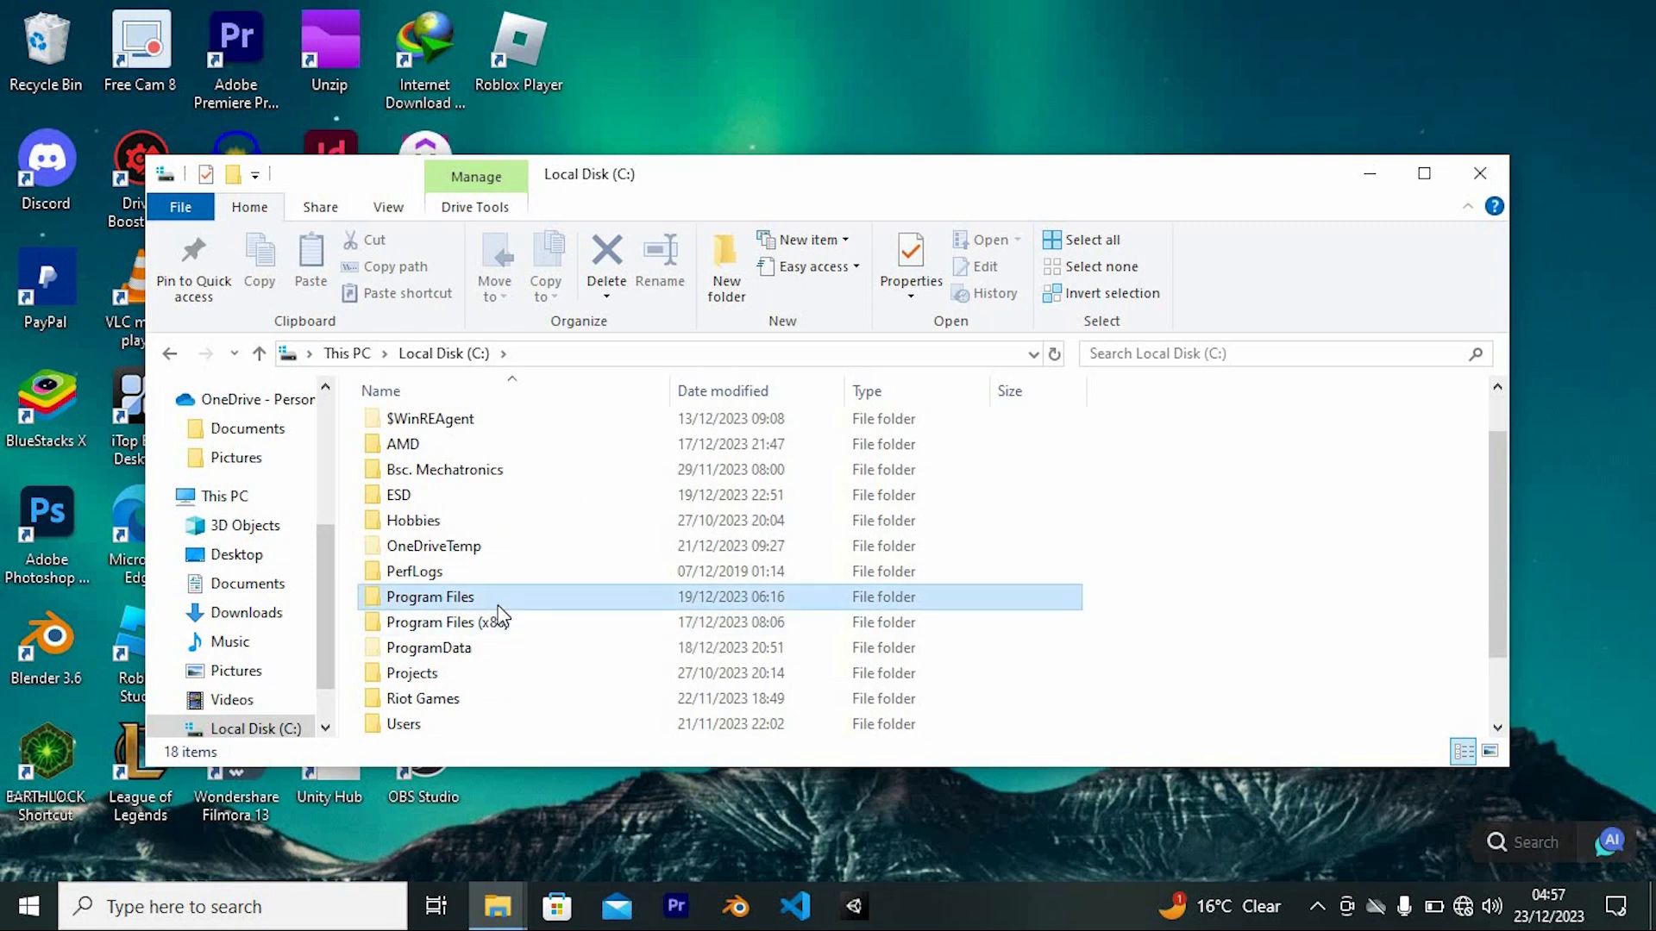
double_click(430, 596)
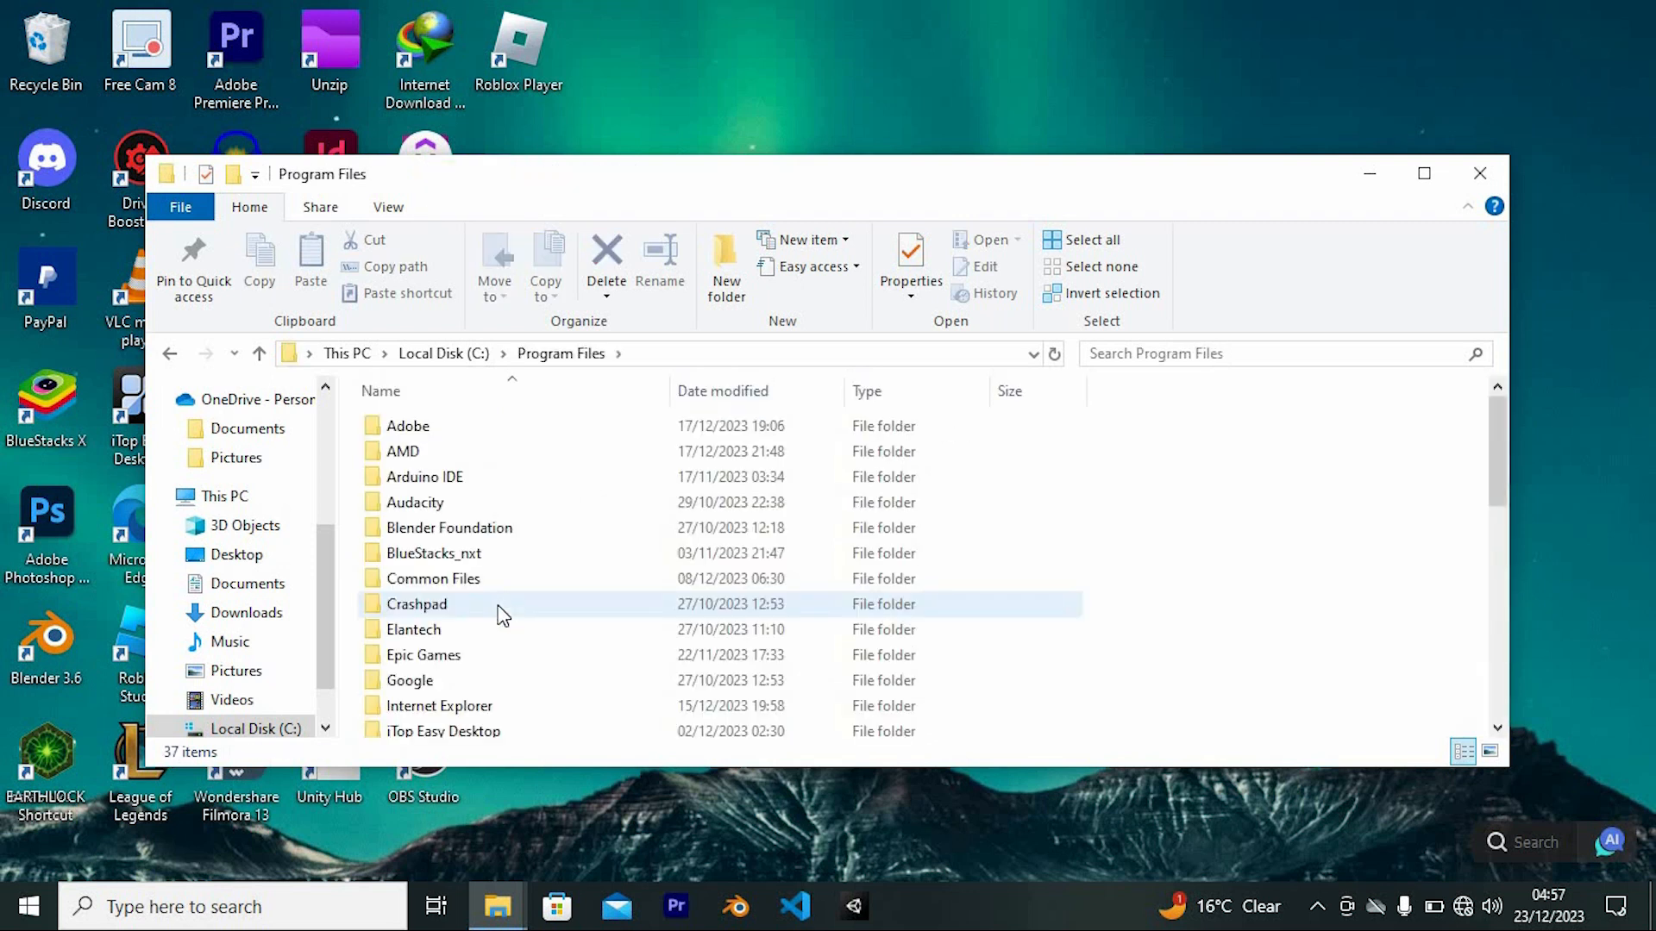
scroll(down, 3)
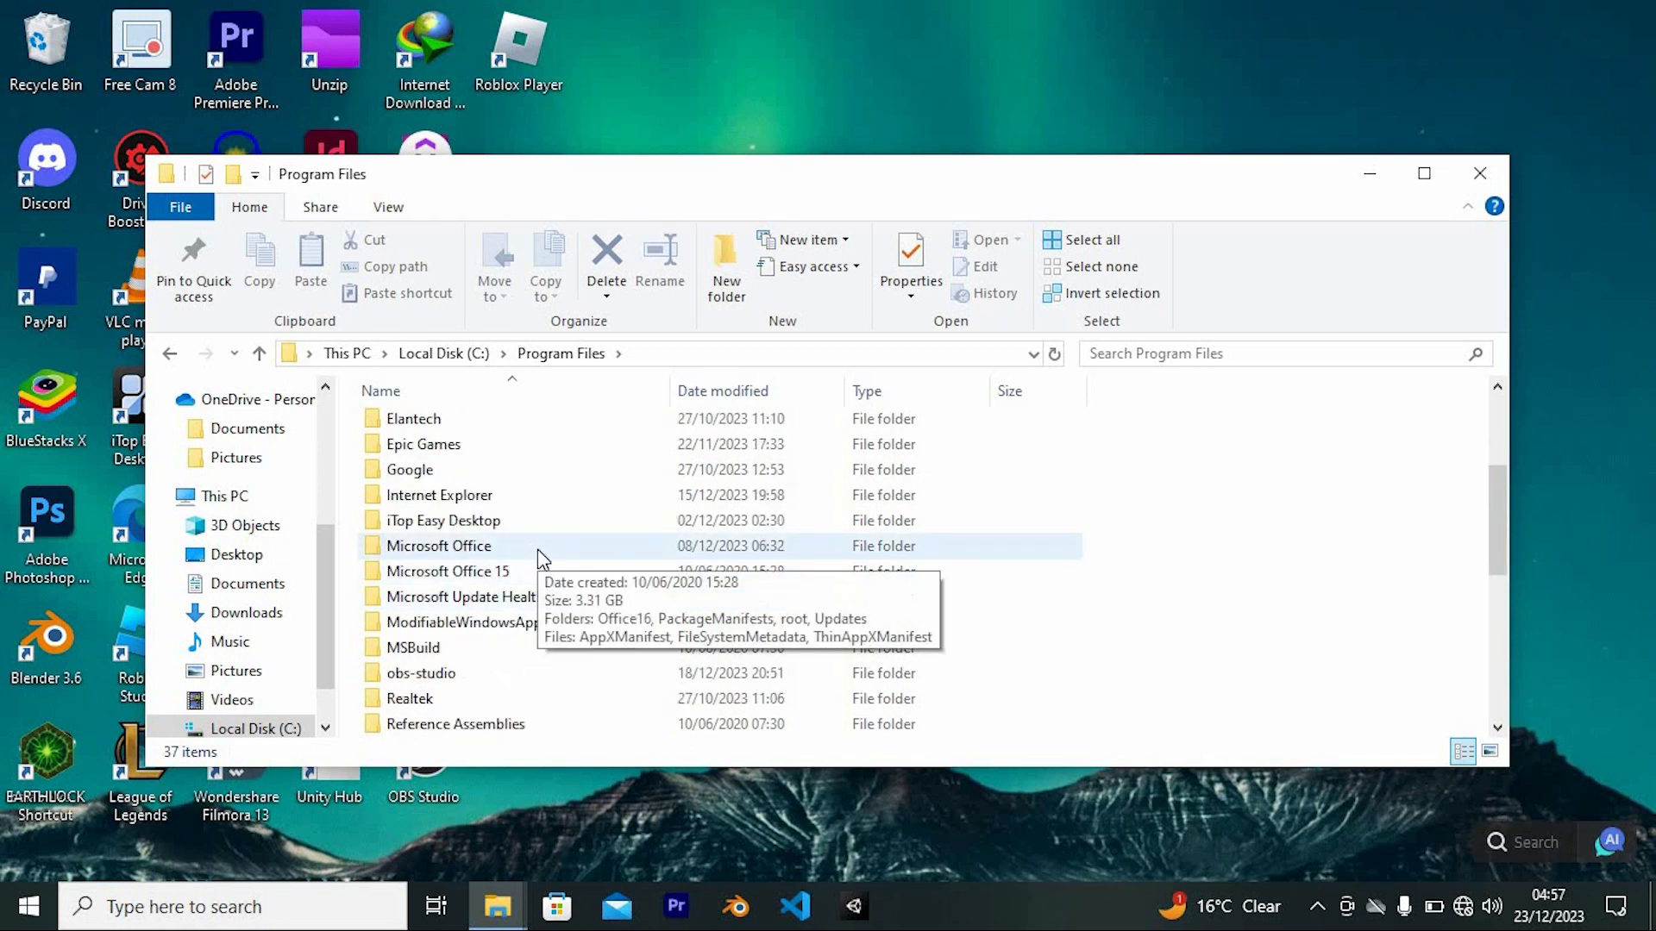
double_click(440, 545)
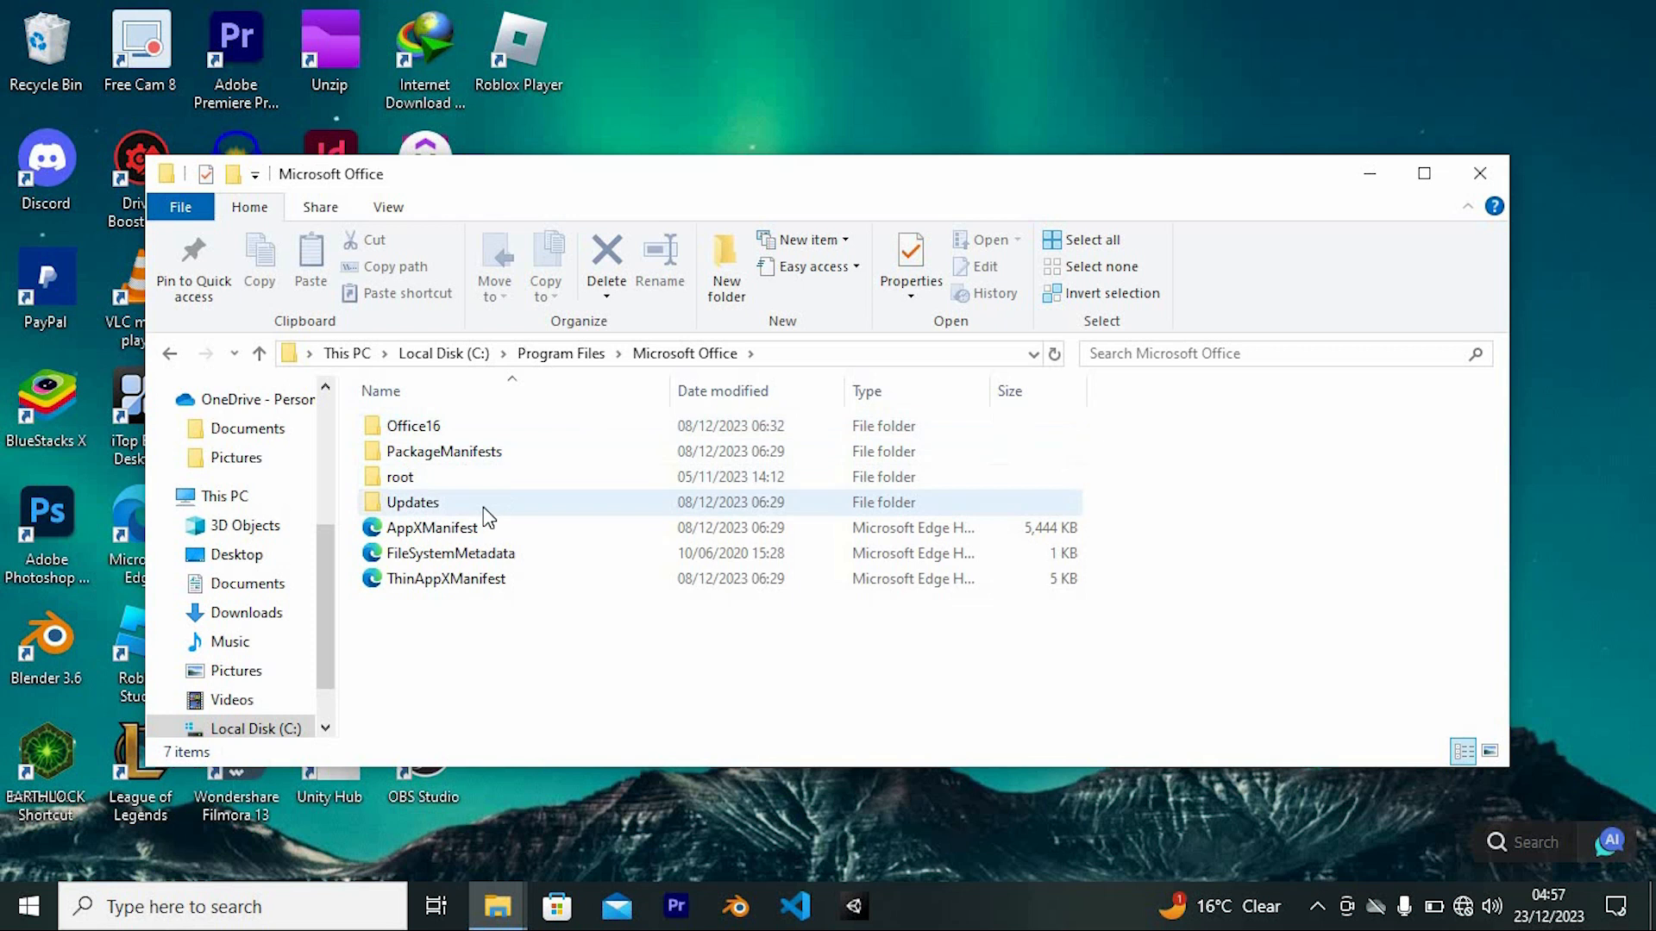
Enter the Office16 folder and bring up the context menu for the OSPPREARM application
double_click(413, 424)
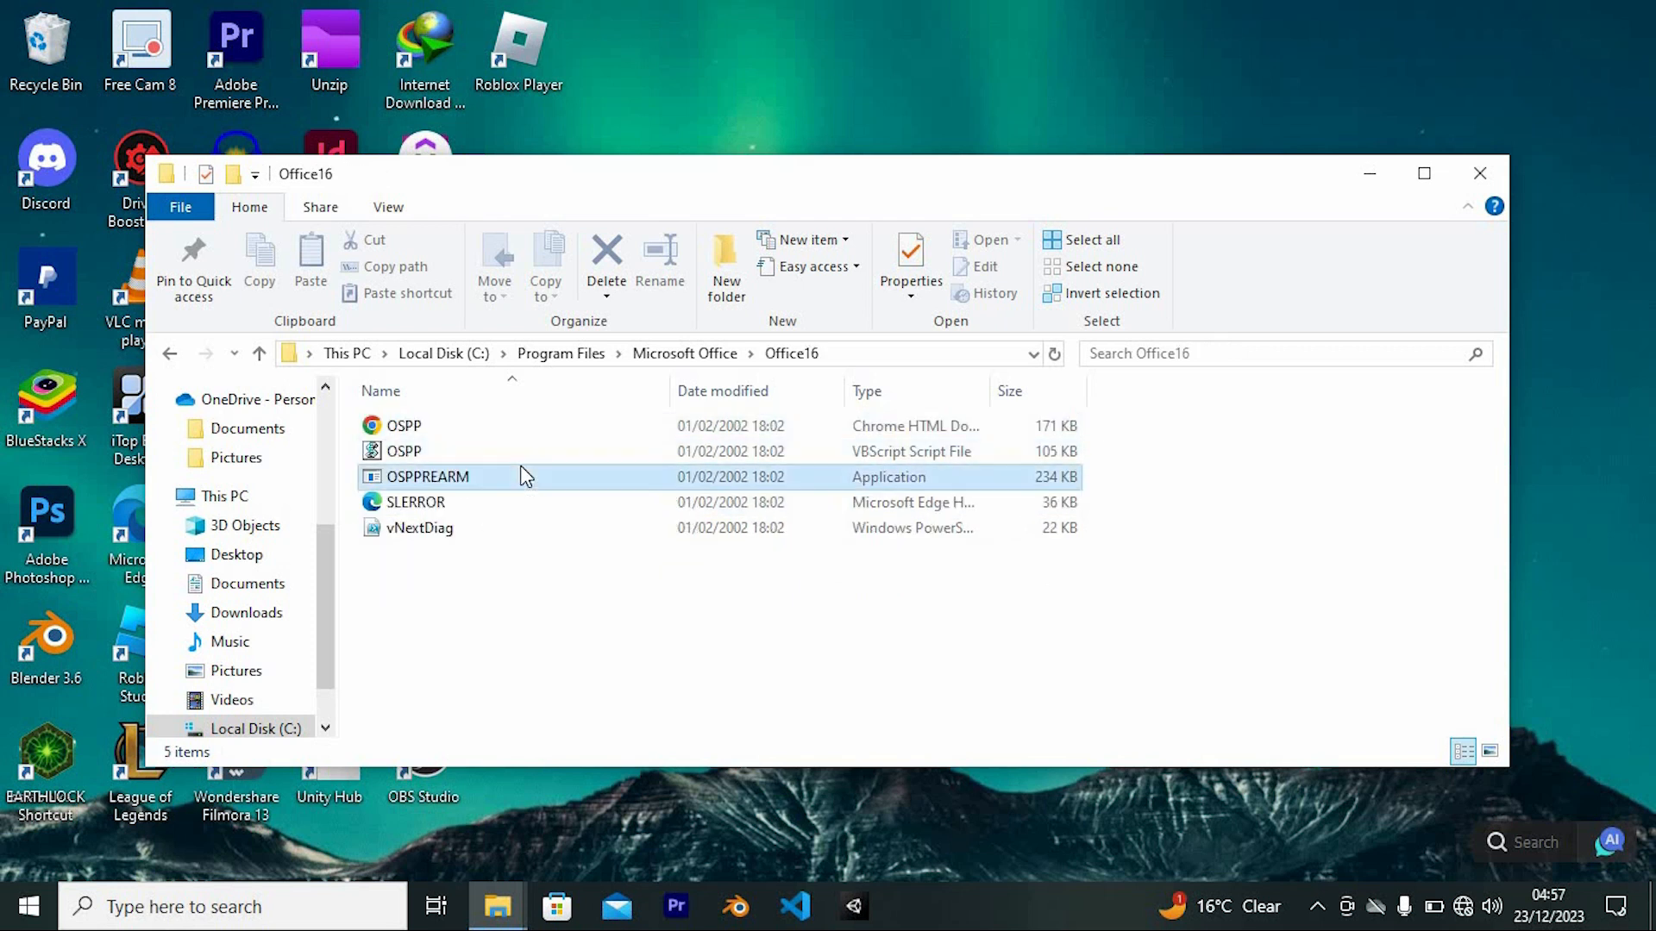
right_click(428, 476)
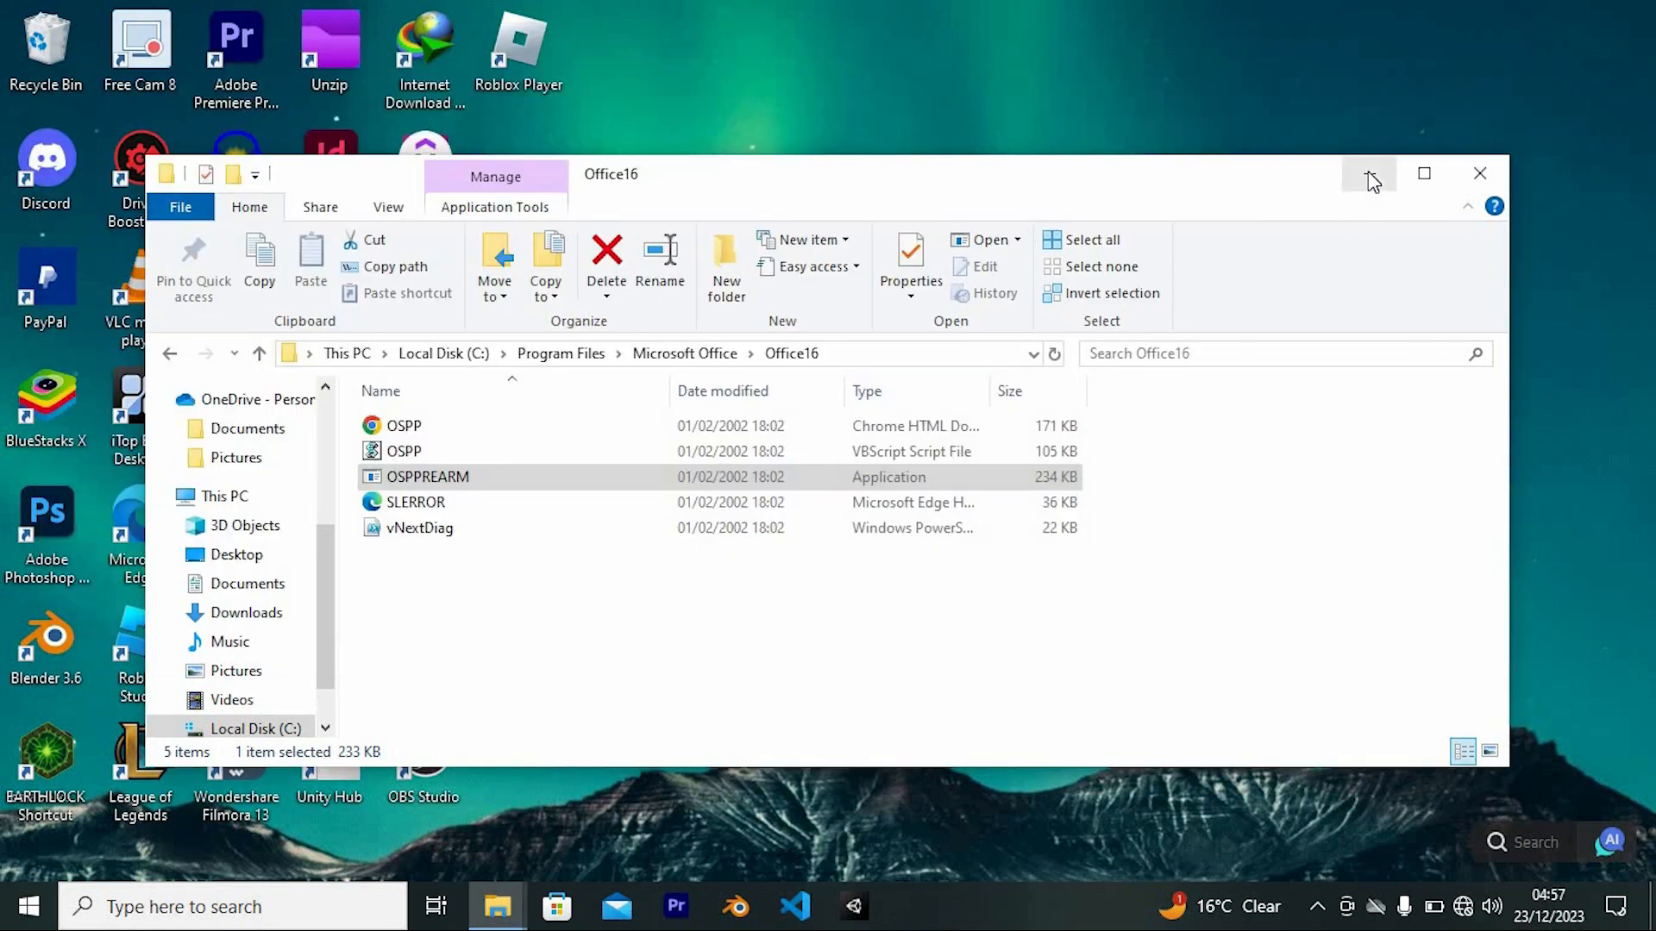
mouse_move(1368, 174)
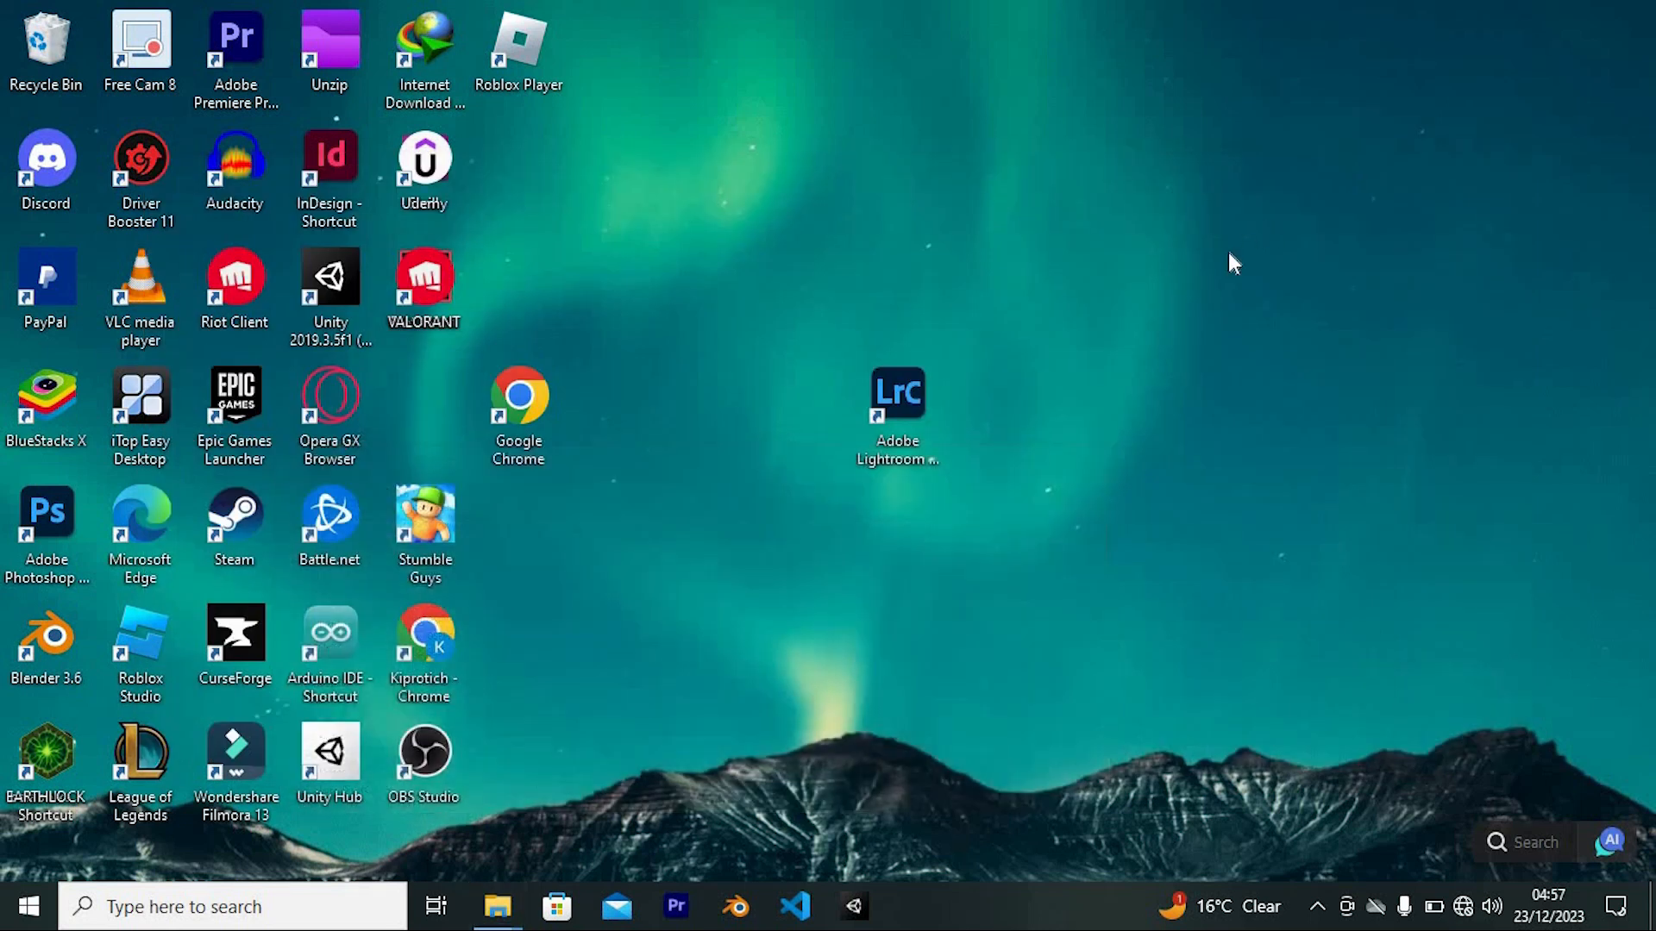
mouse_move(1209, 273)
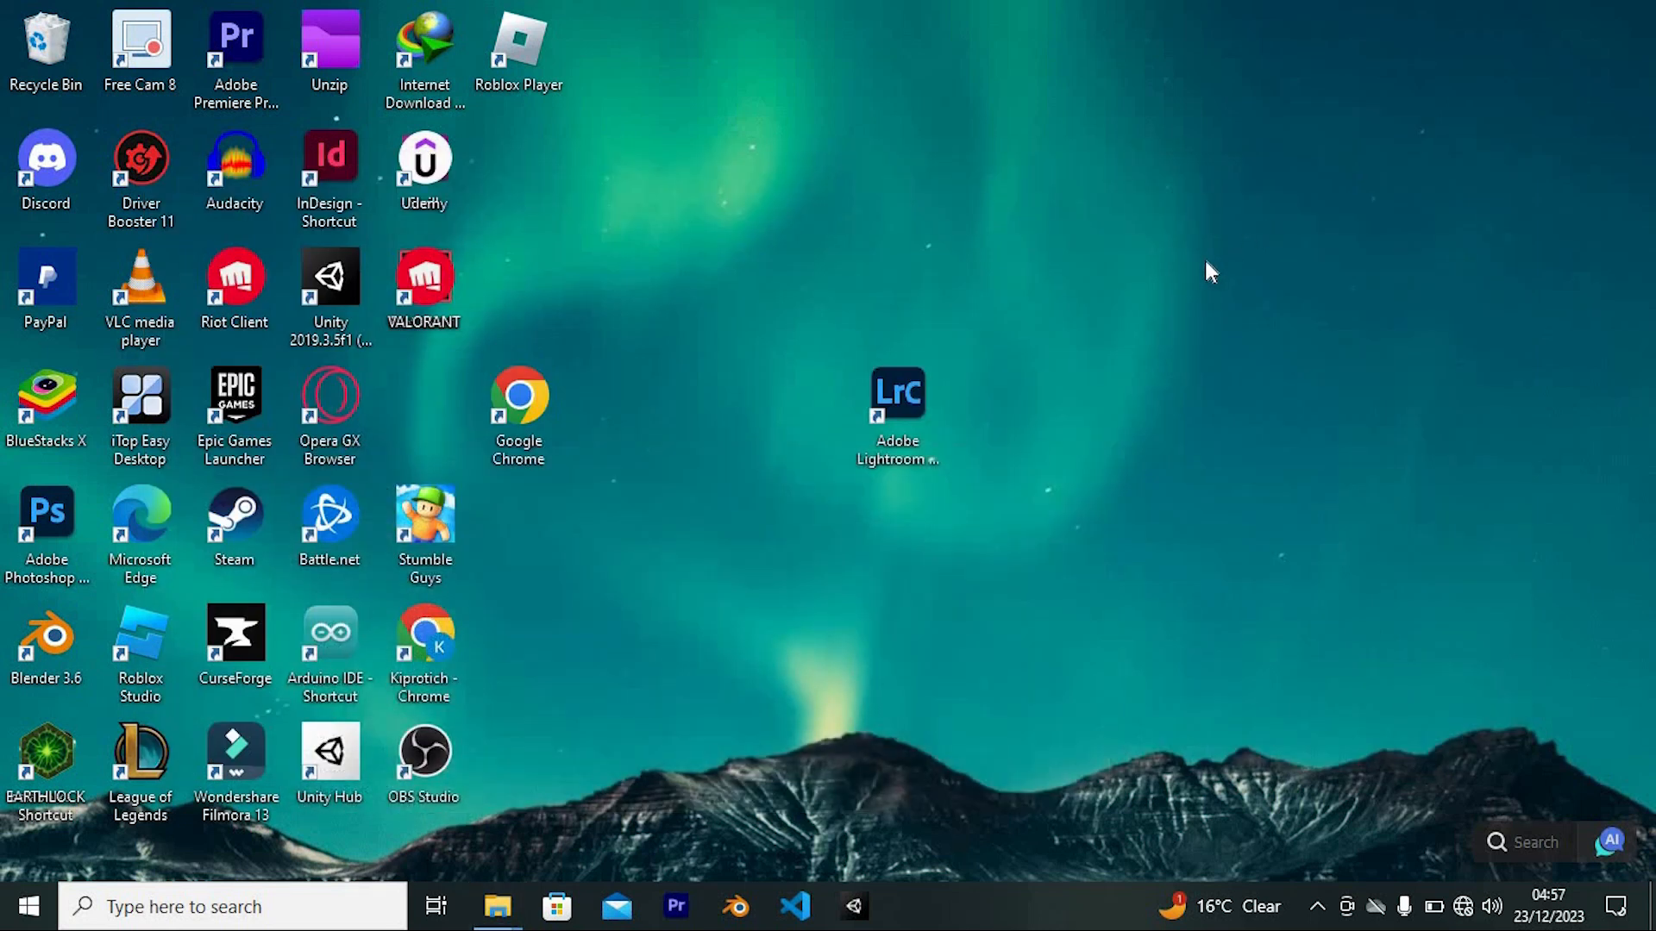